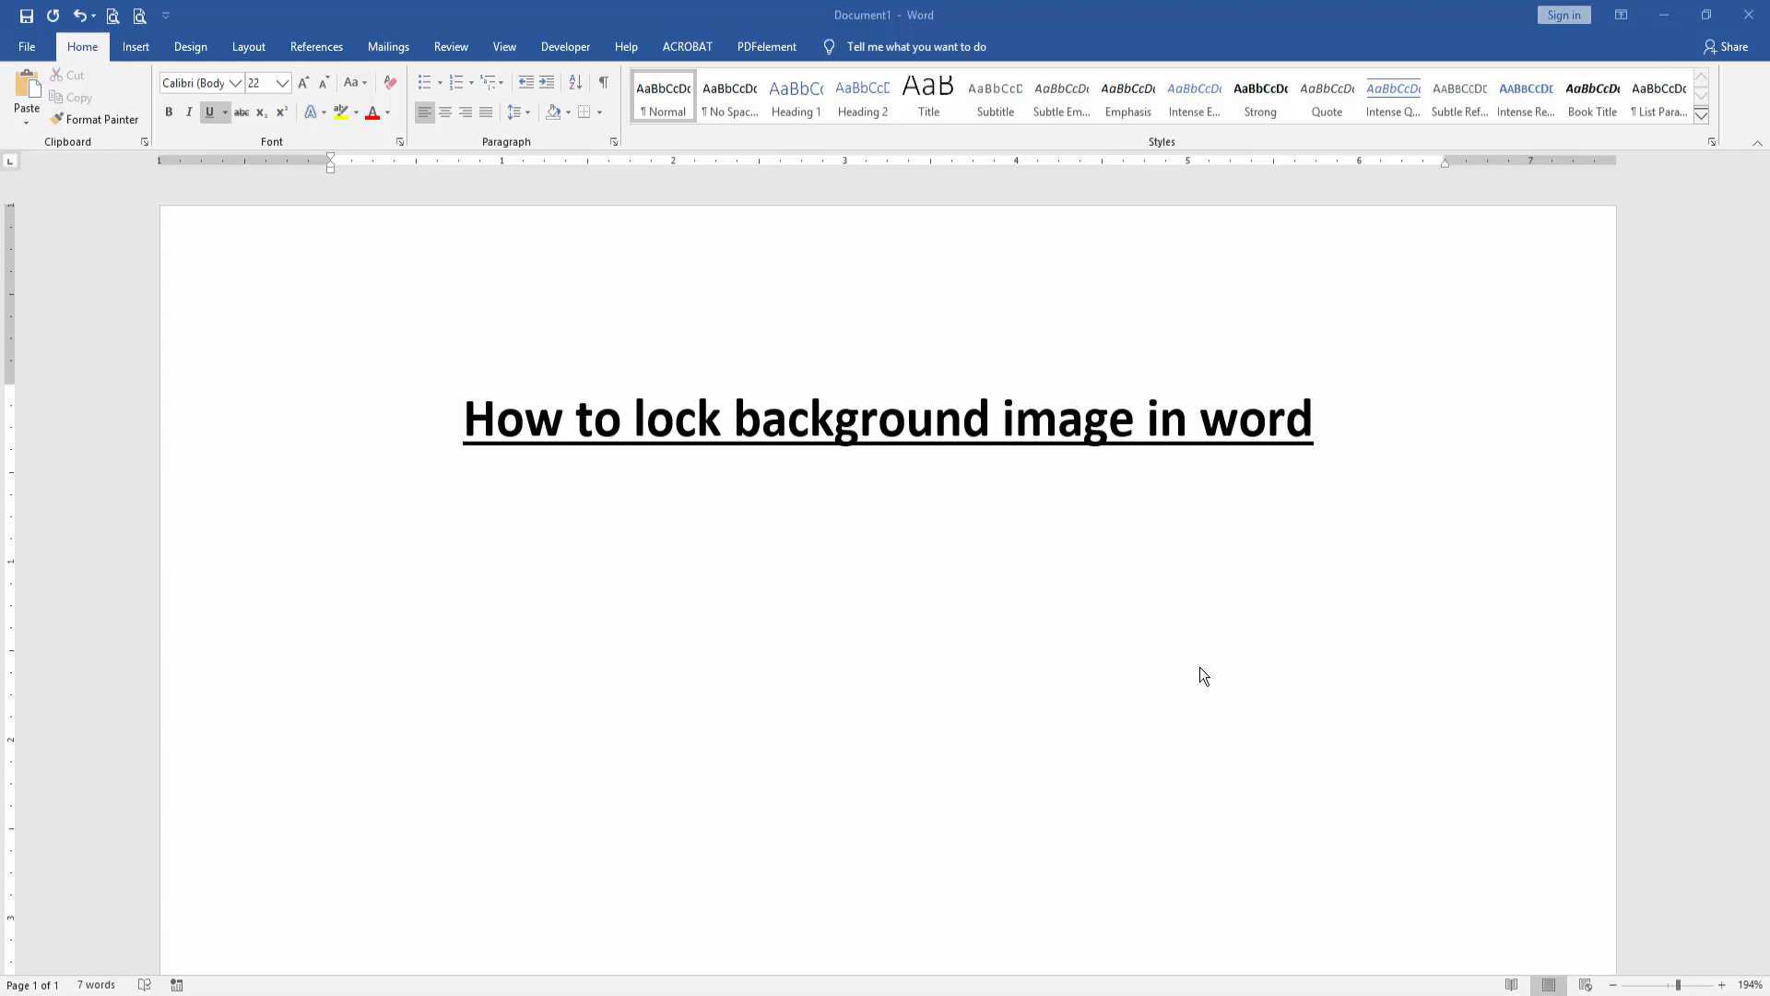
Show the Insert commands for adding headers and pictures
click(134, 46)
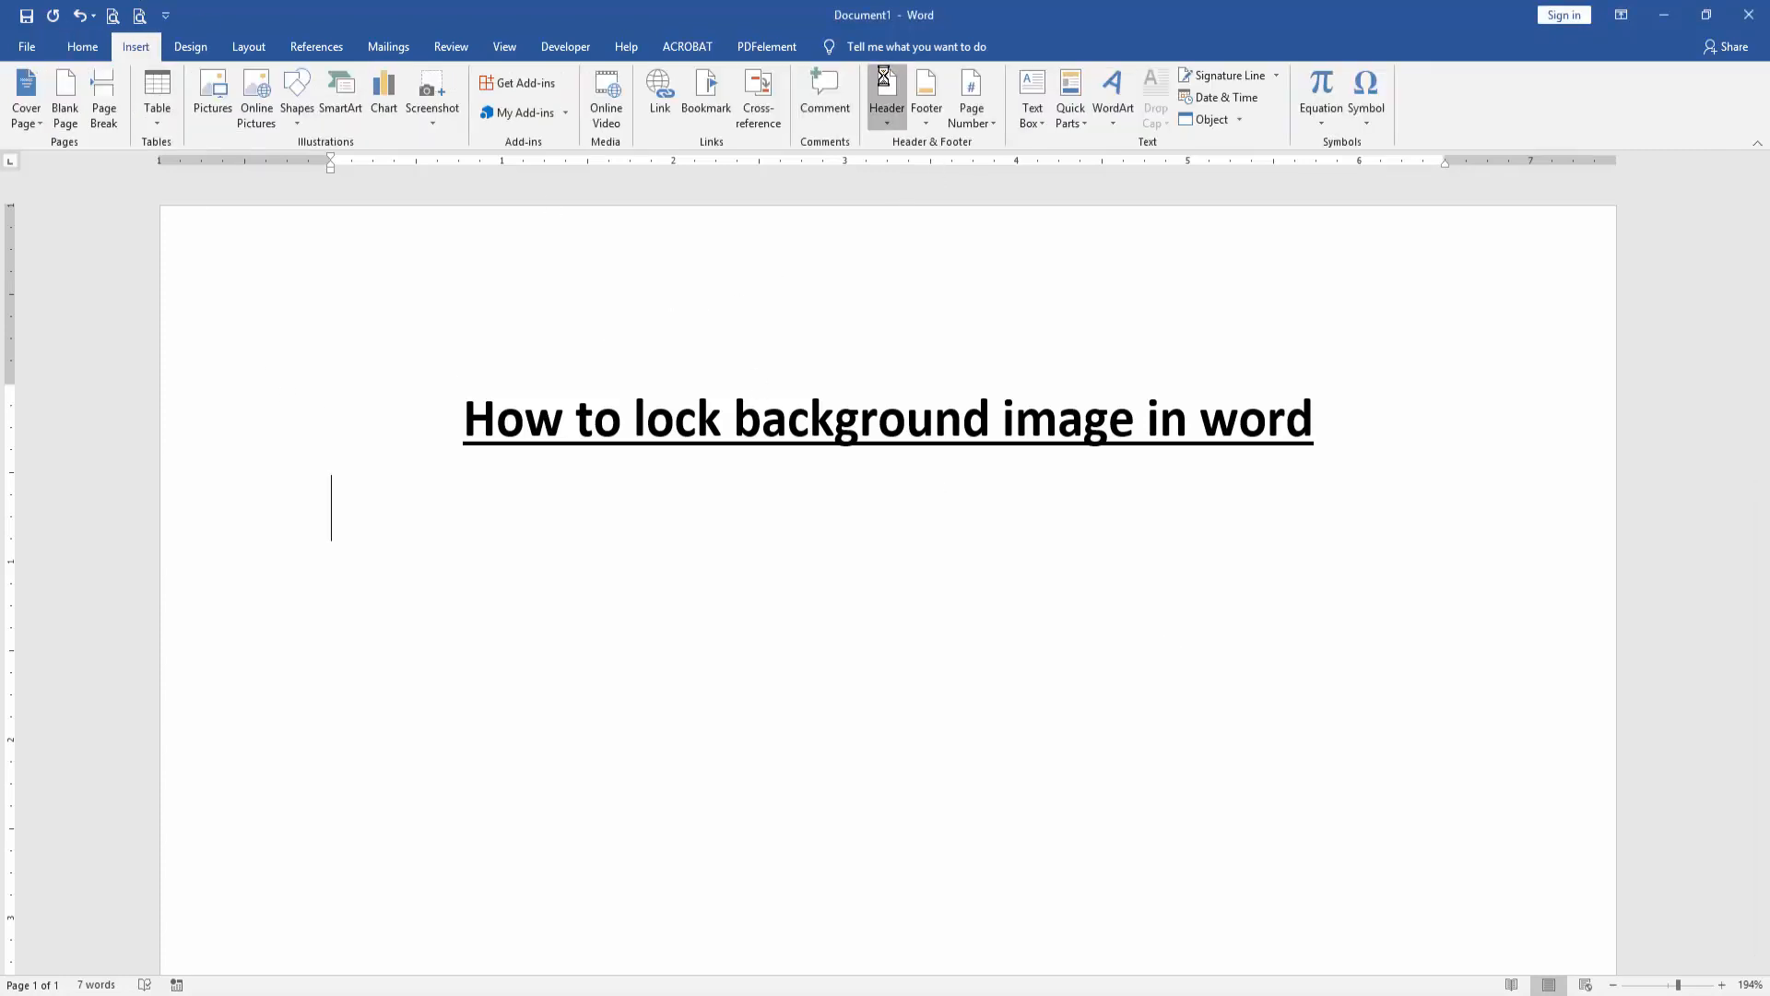
Add a Blank header to the page and return to the Insert commands while editing it
click(887, 96)
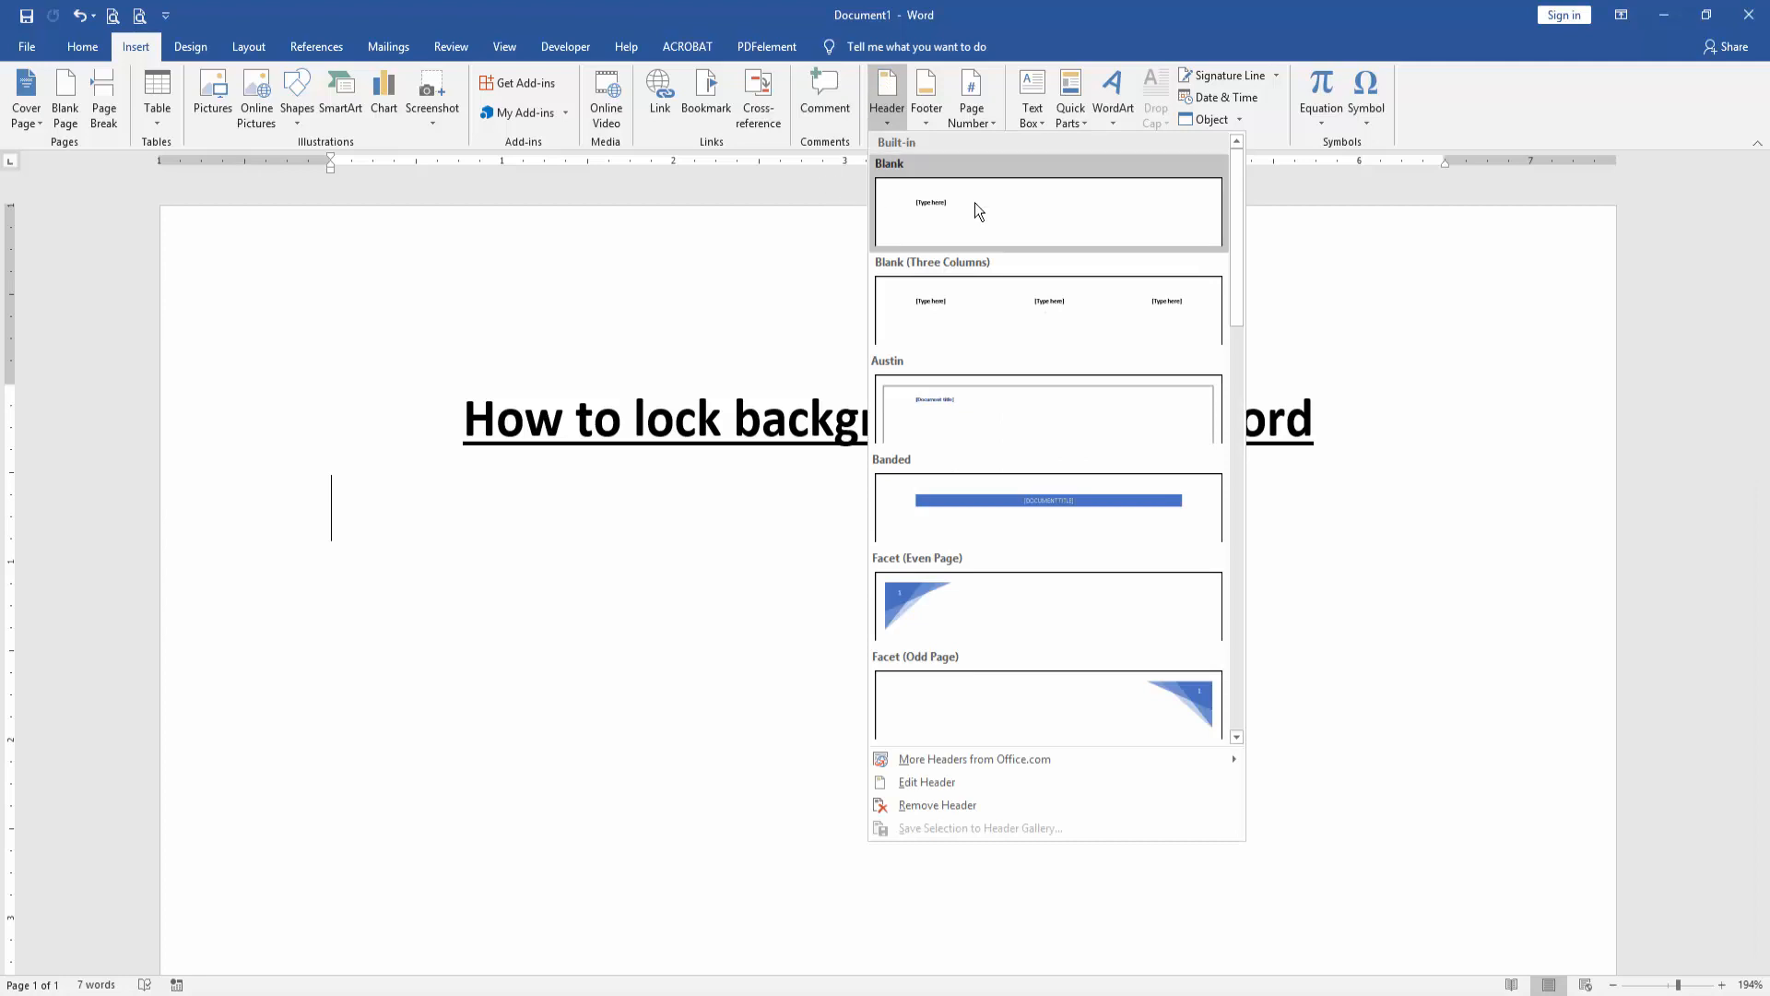
click(1047, 212)
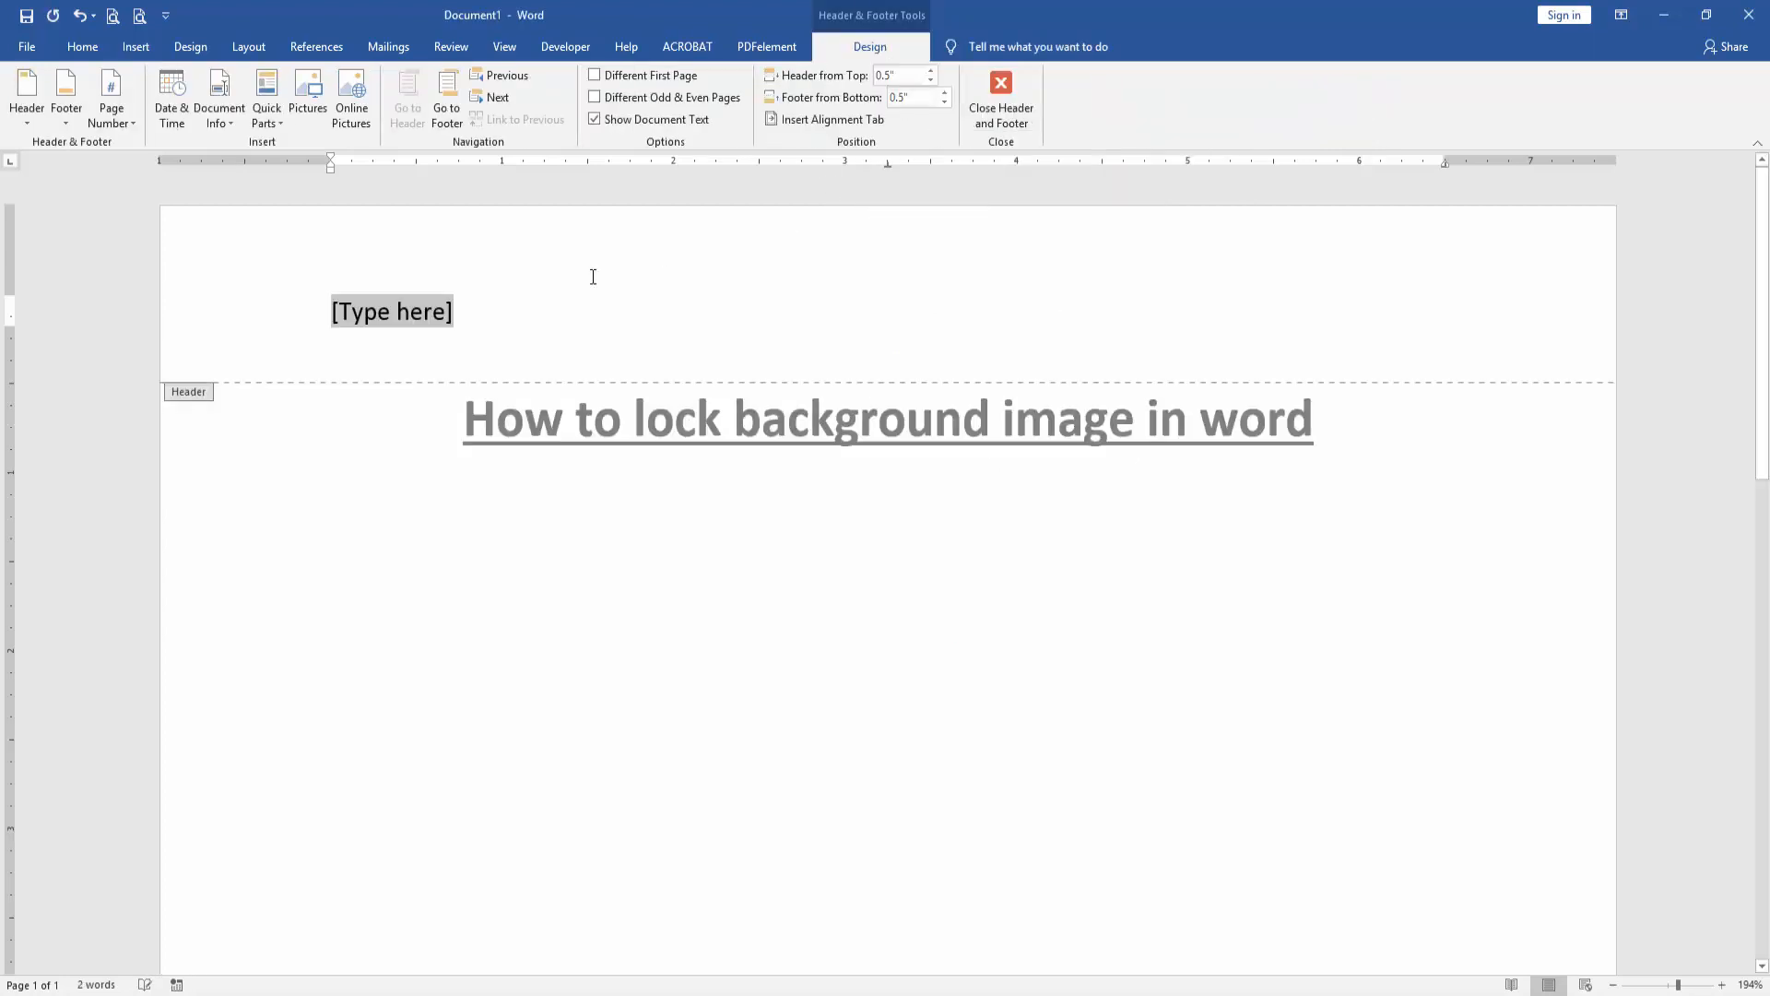
click(135, 46)
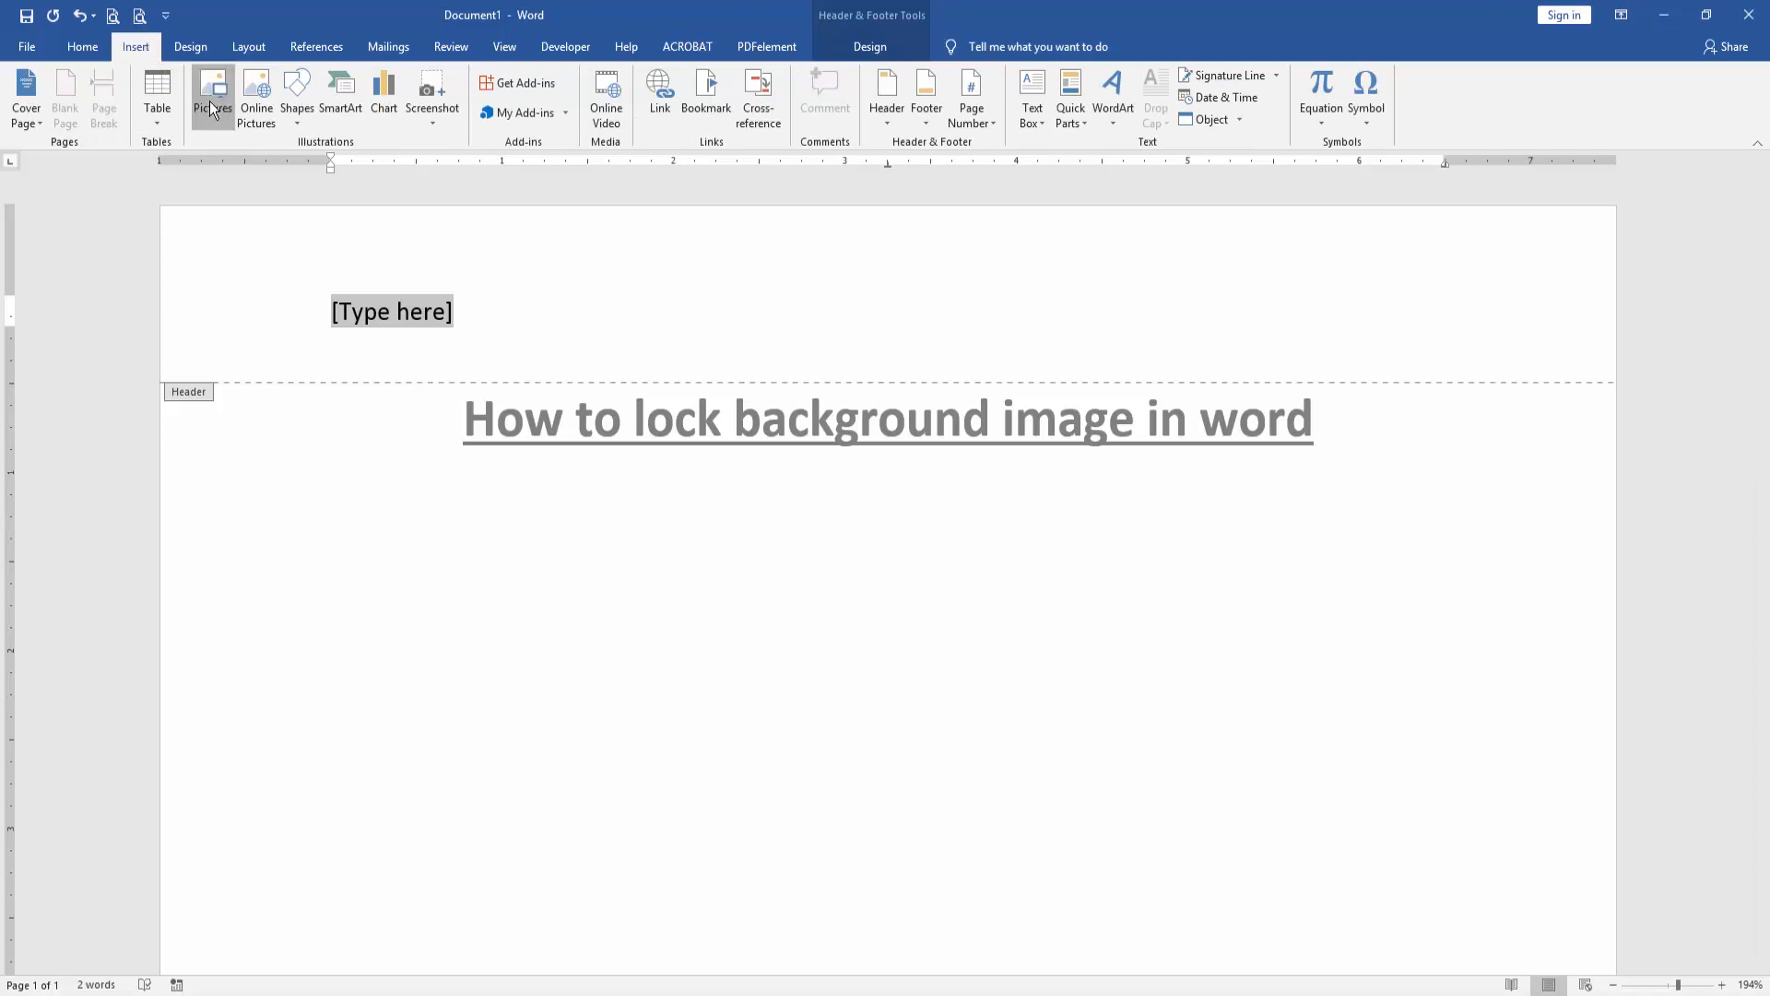
Insert the tree photo IMG_5334 into the header above the title
click(214, 92)
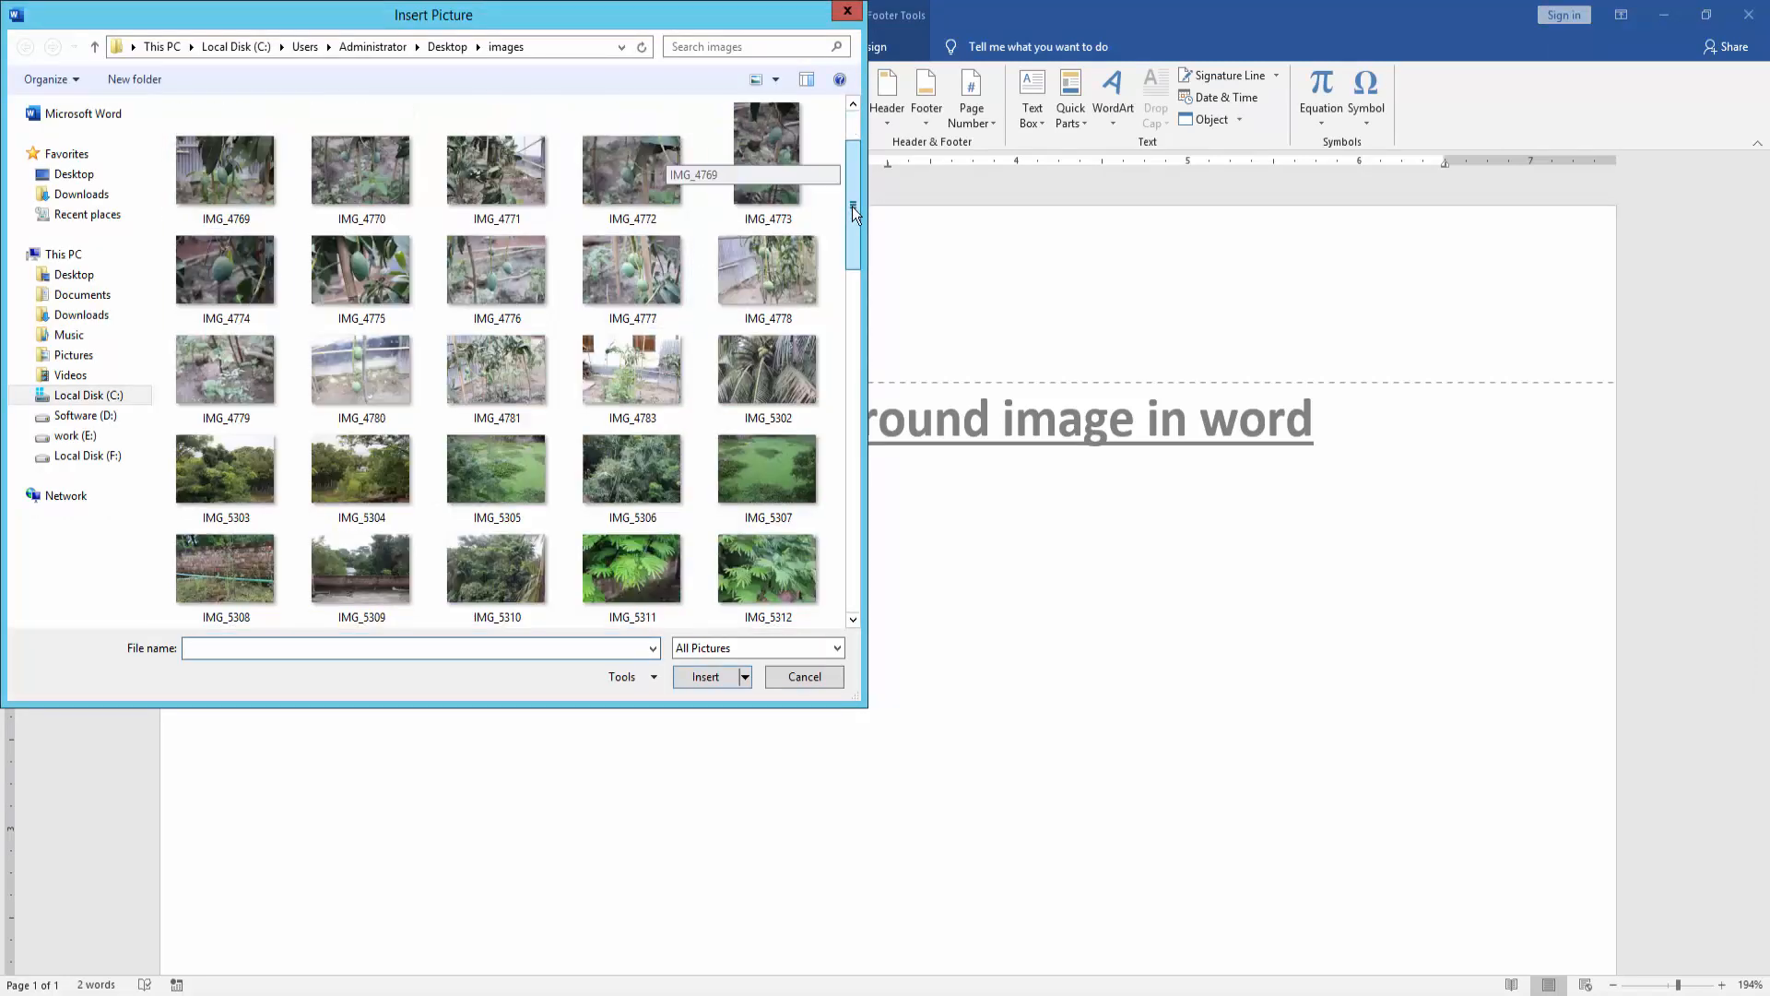
scroll(down, 3)
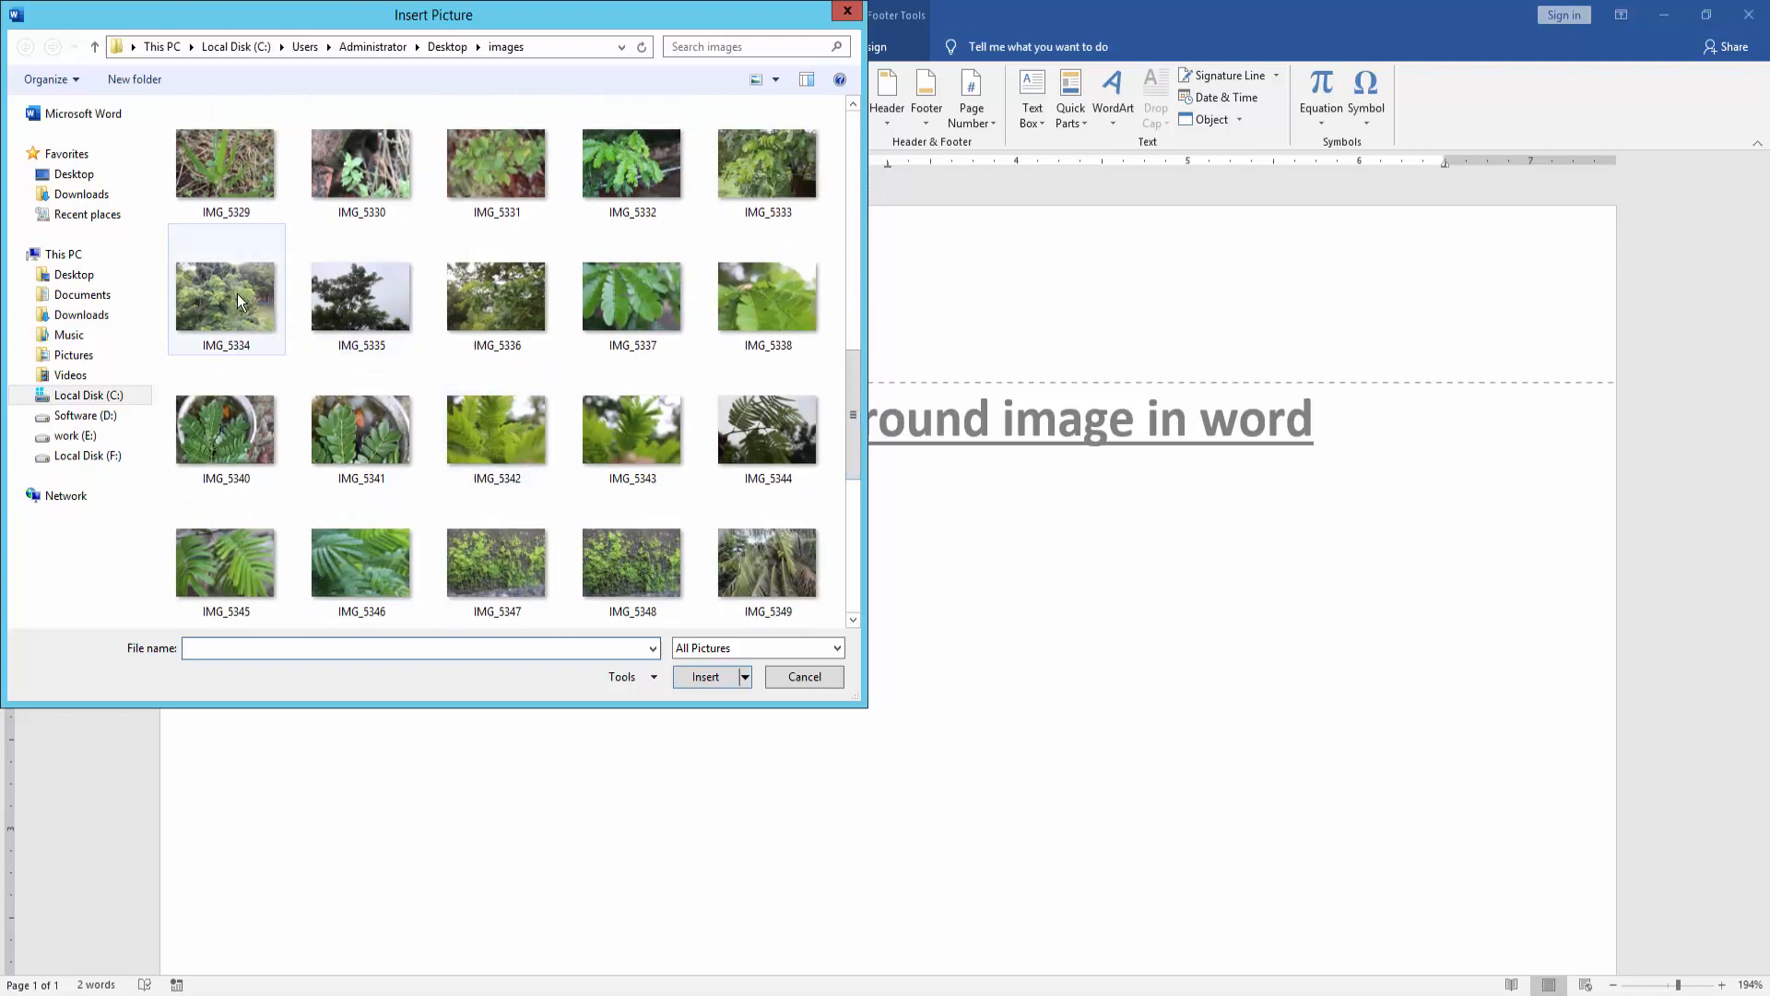
click(803, 677)
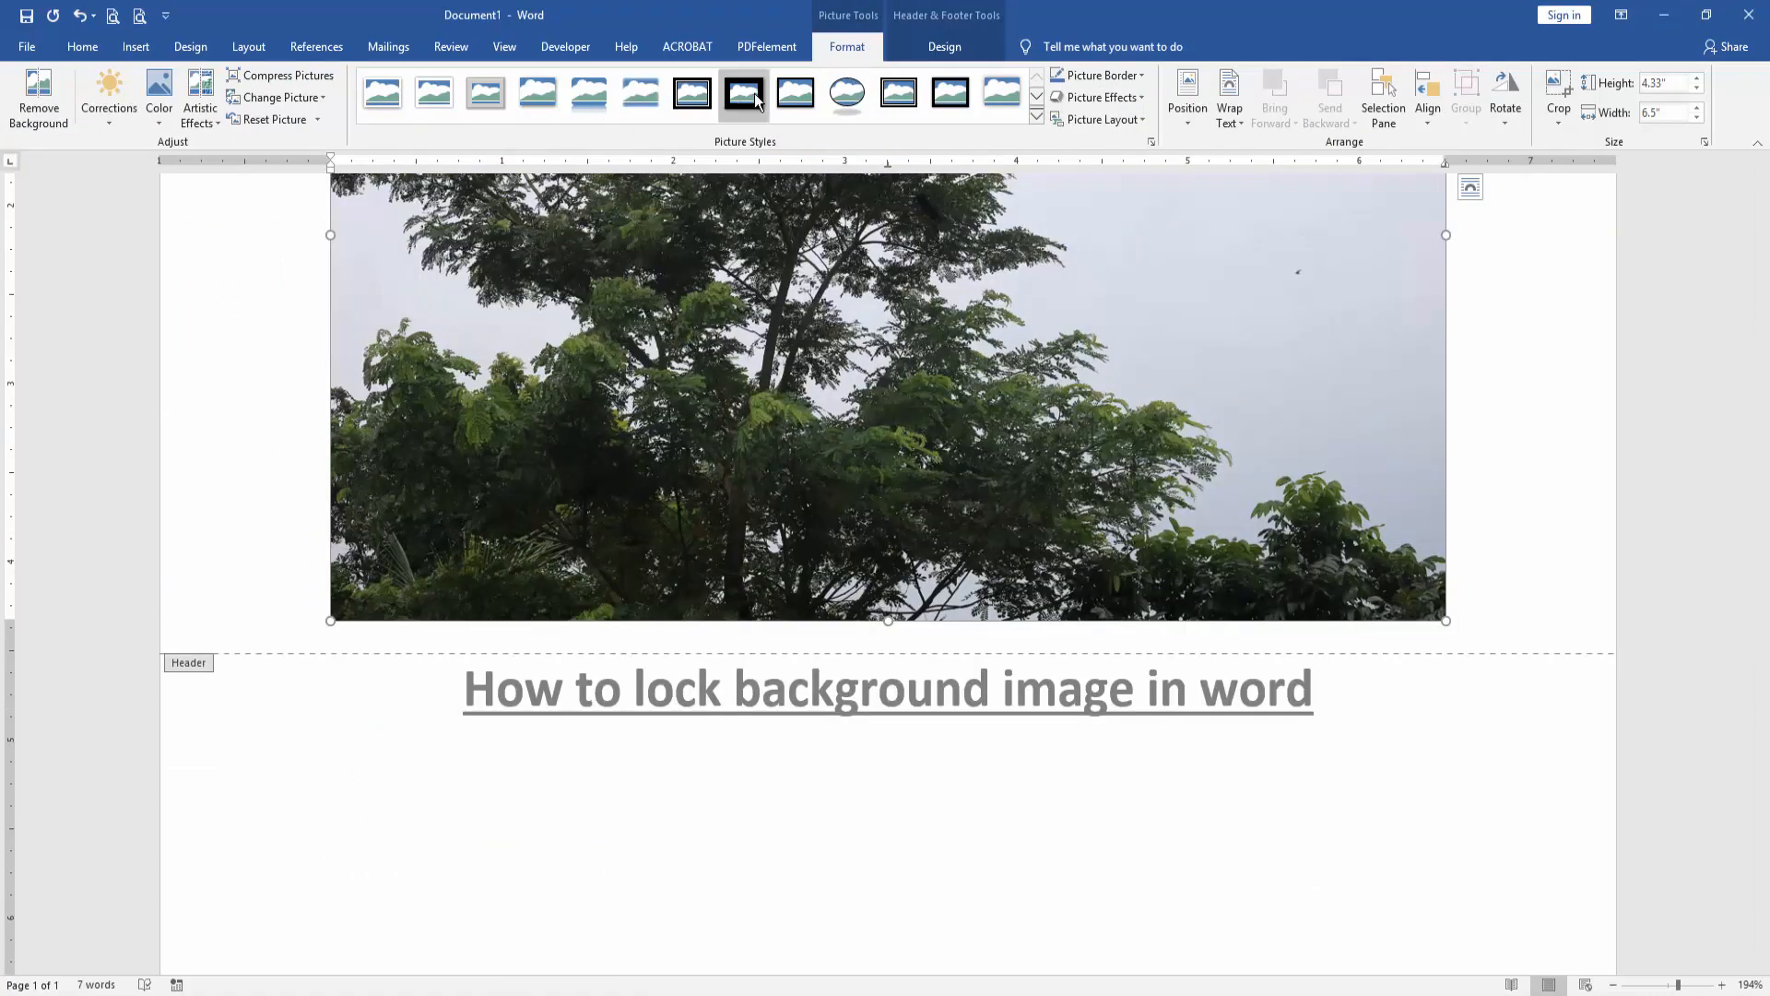
mouse_move(847, 92)
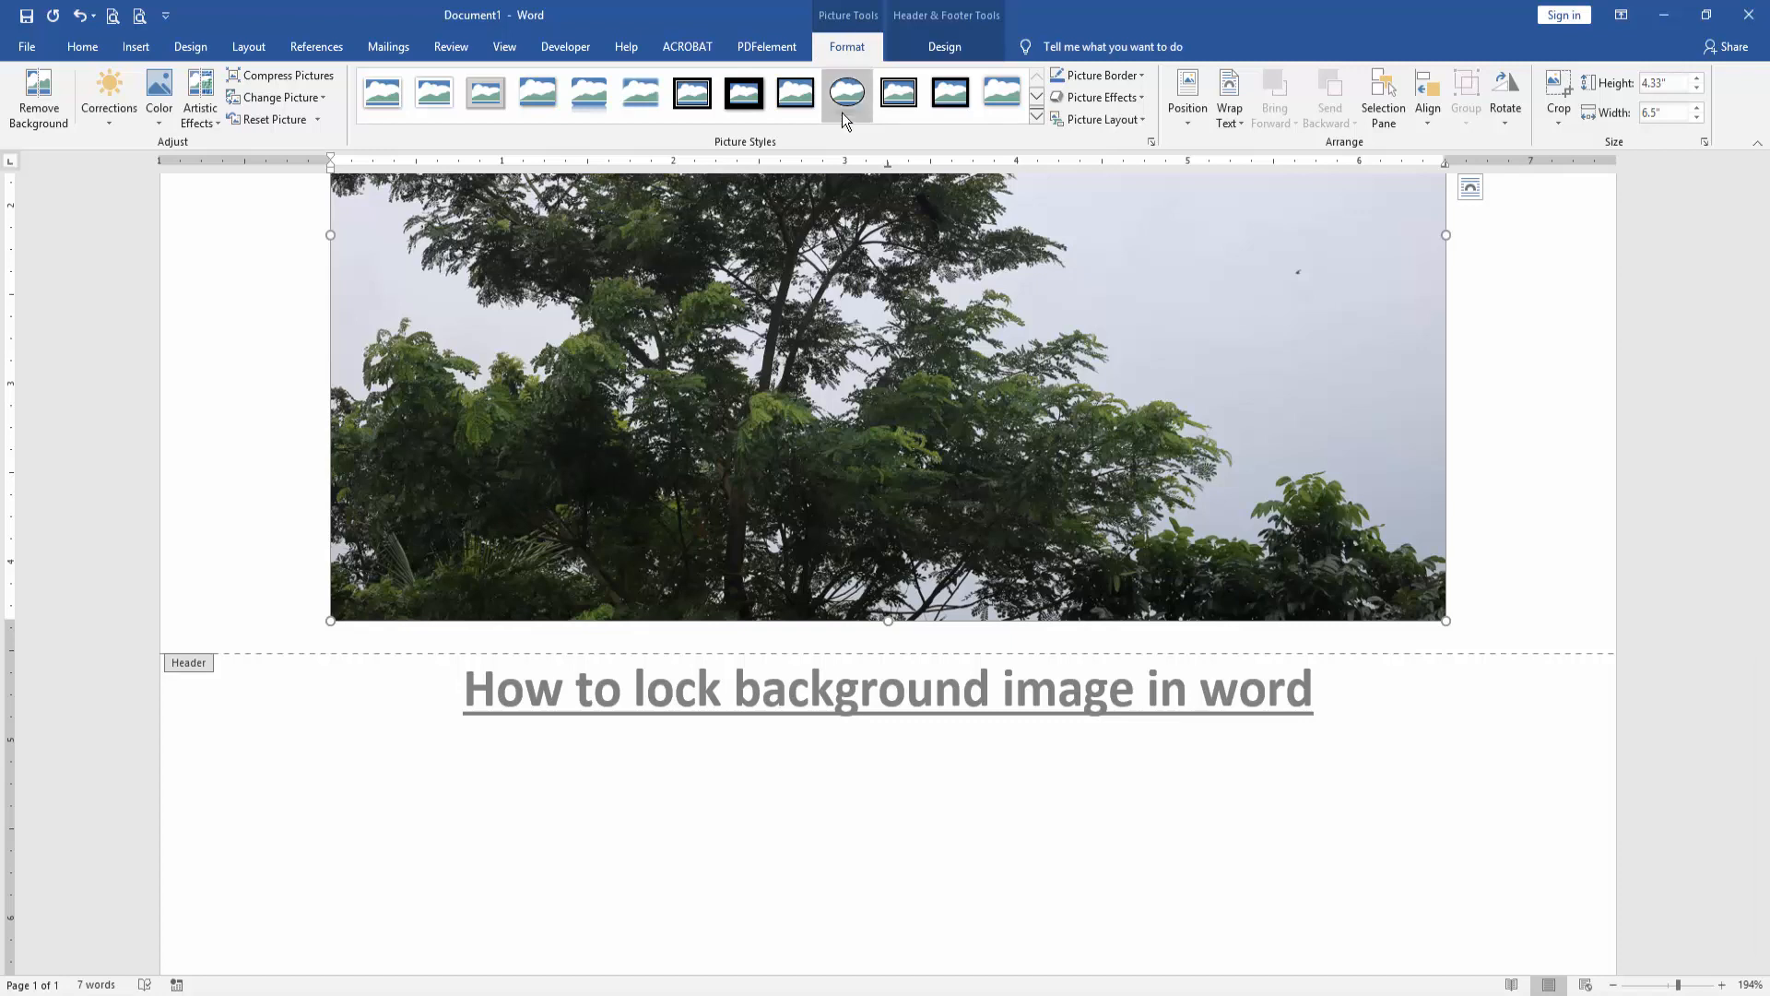
click(1230, 98)
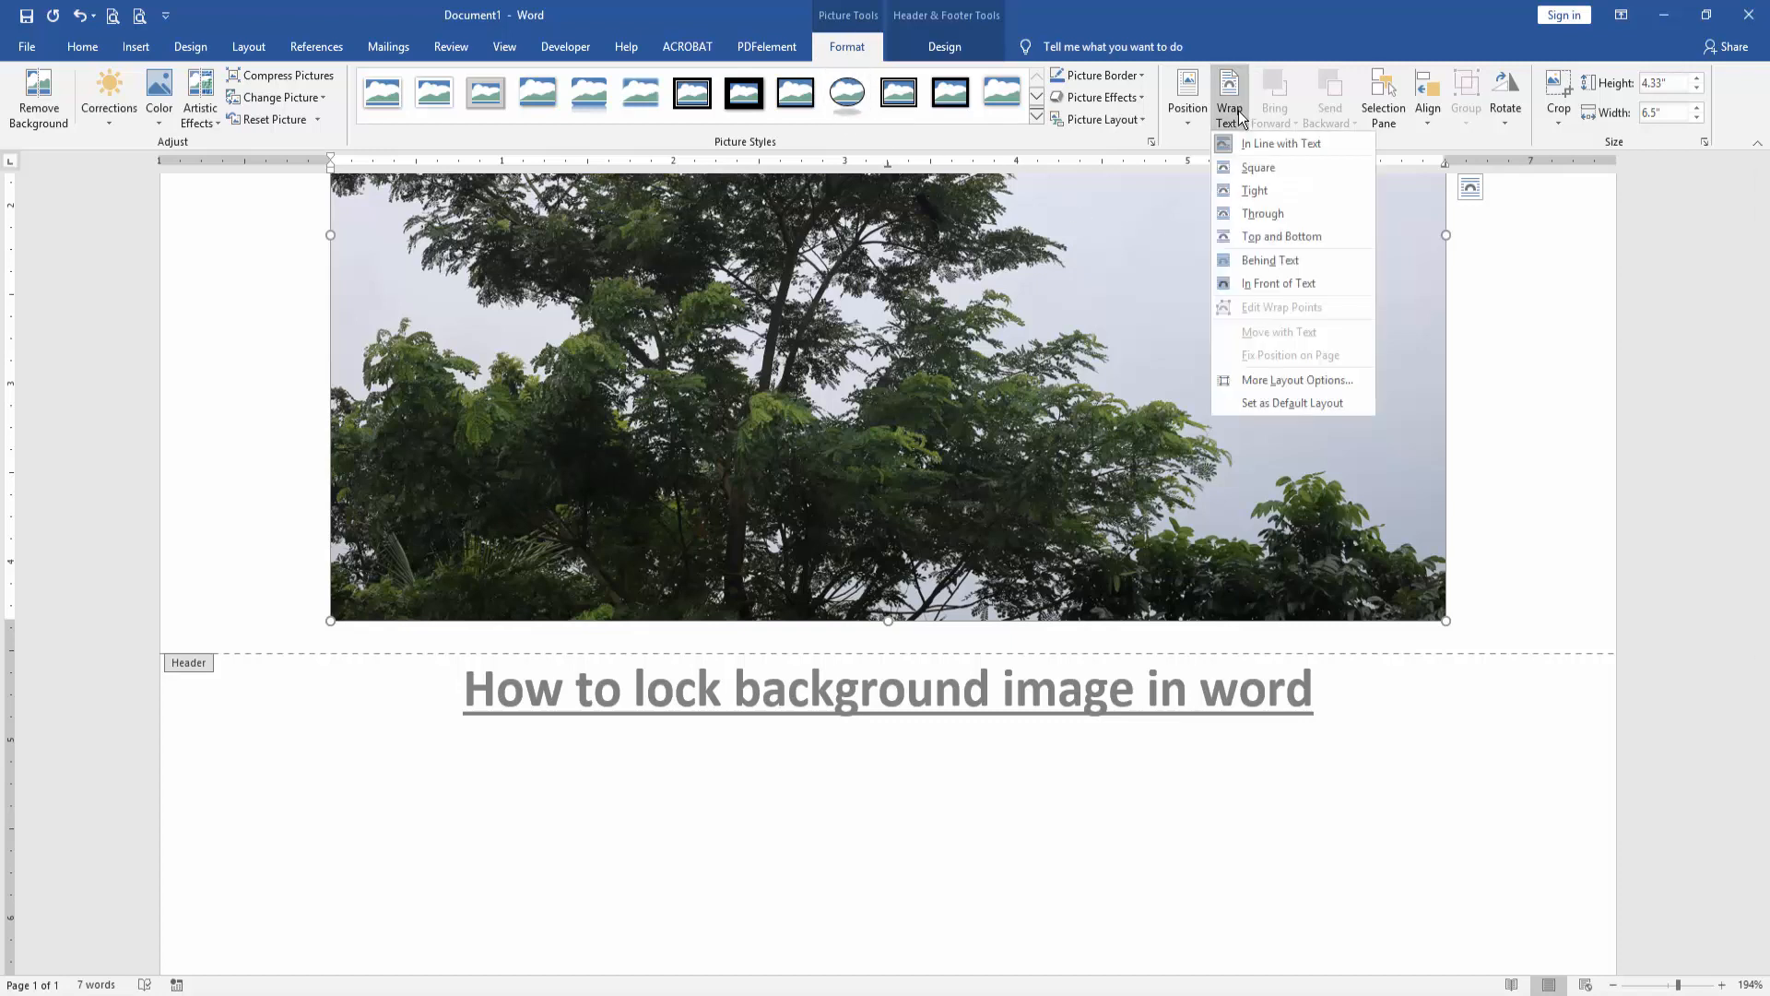
Wrap the photo Behind Text to fill the page, then close header editing so it fades
click(1269, 261)
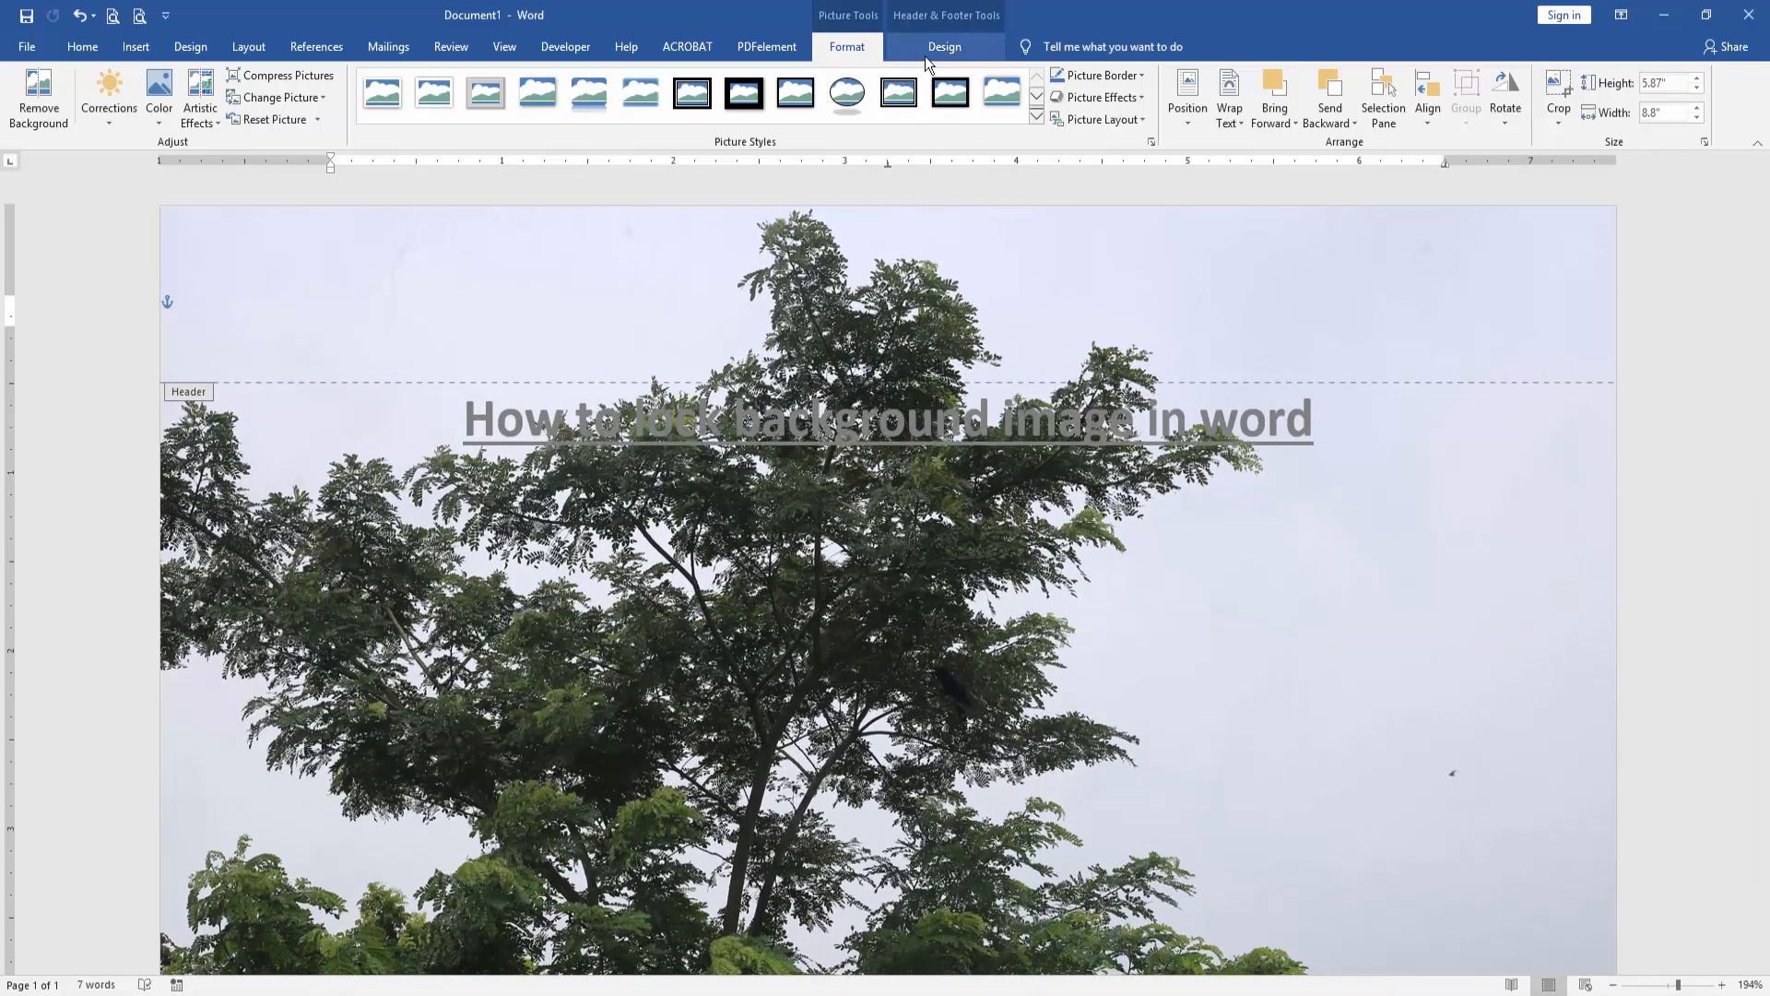
click(944, 46)
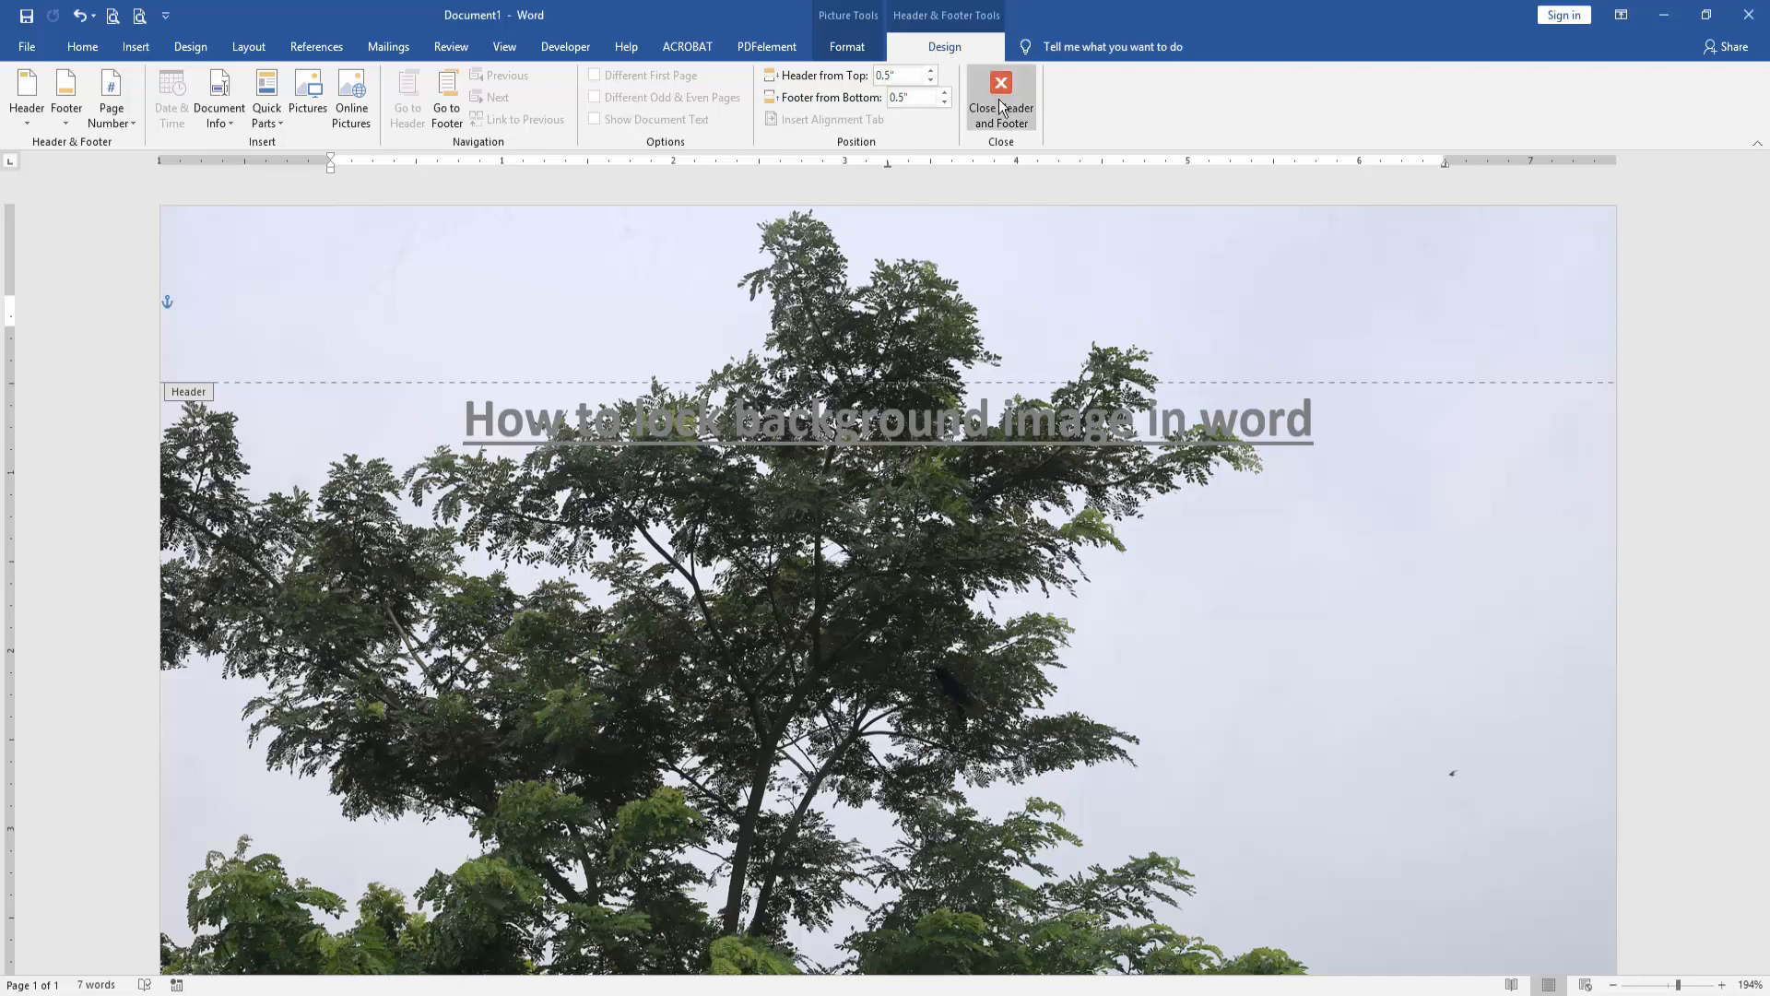
click(998, 99)
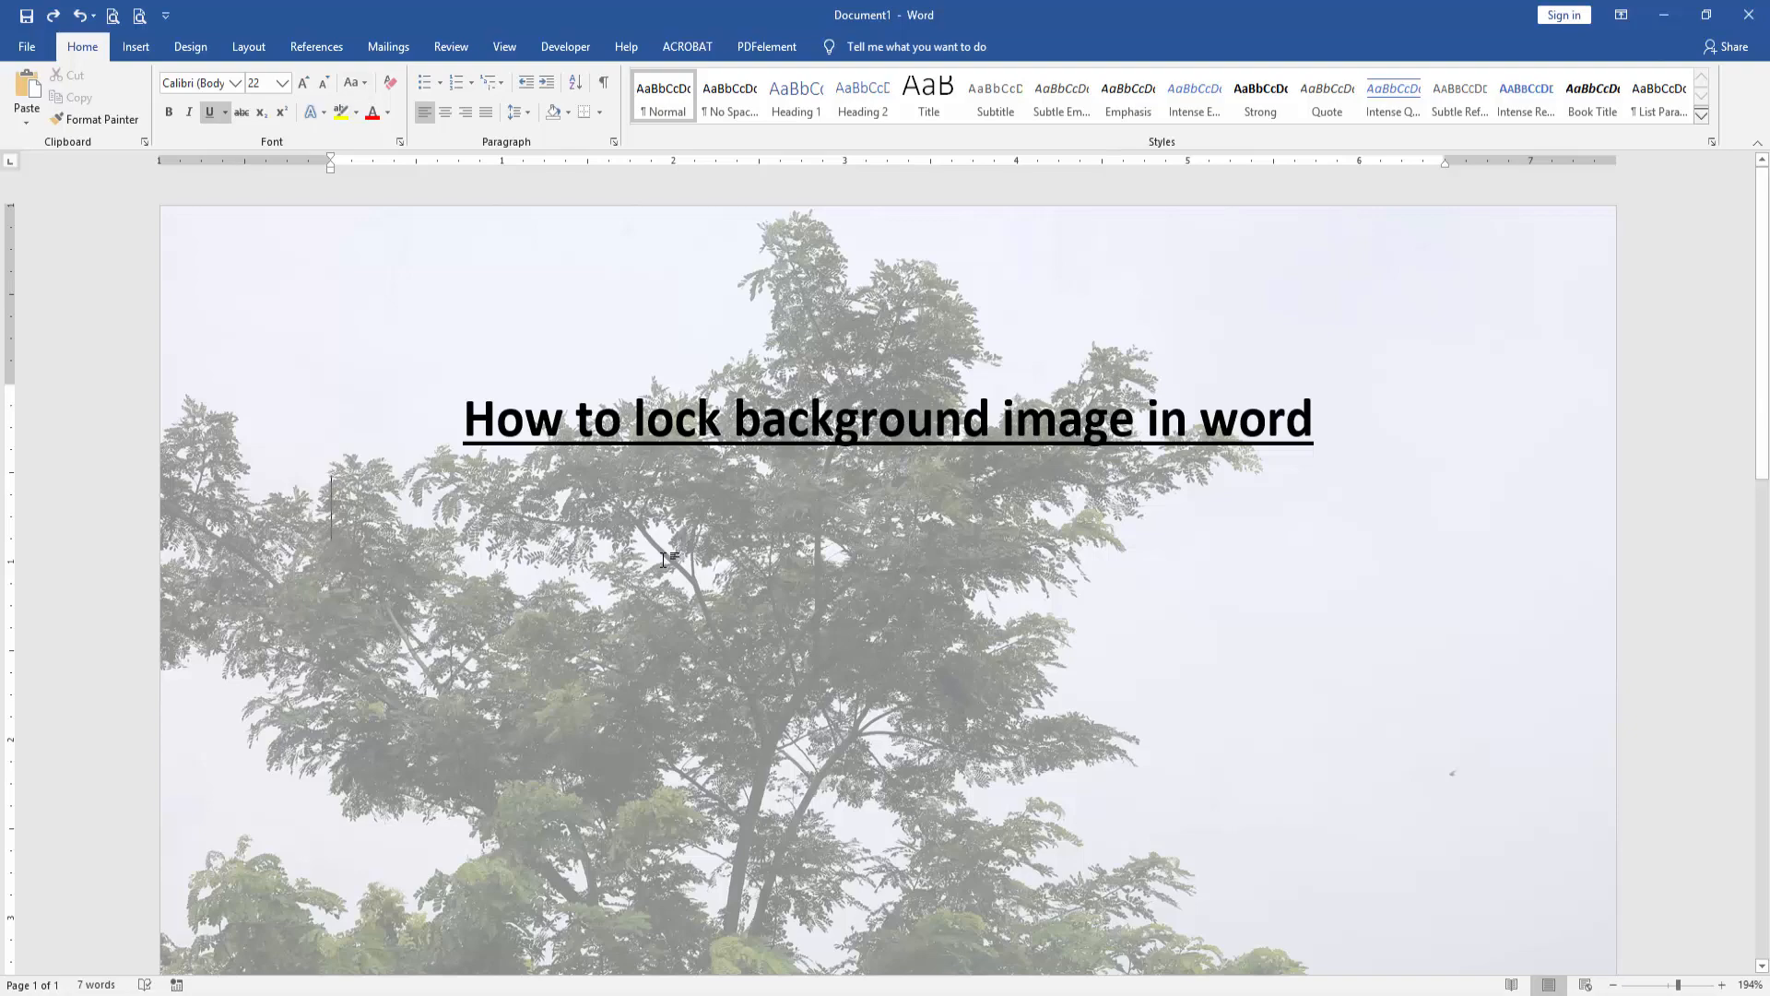
scroll(down, 3)
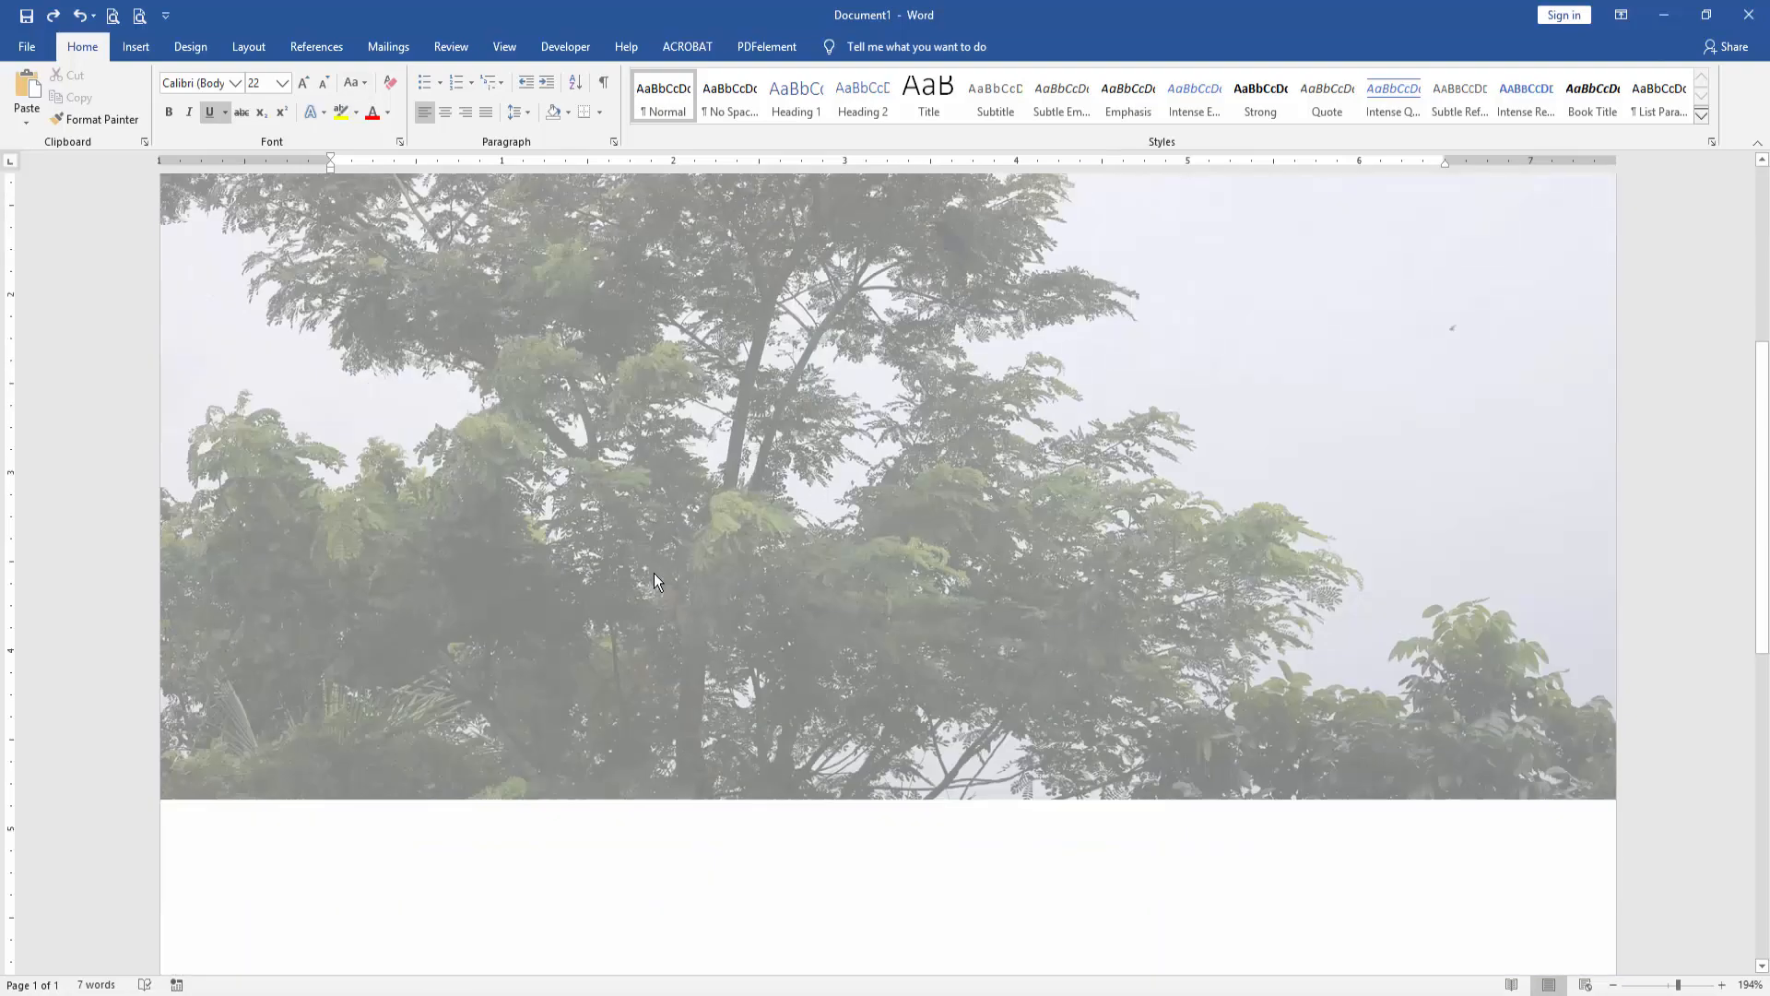
mouse_move(665, 573)
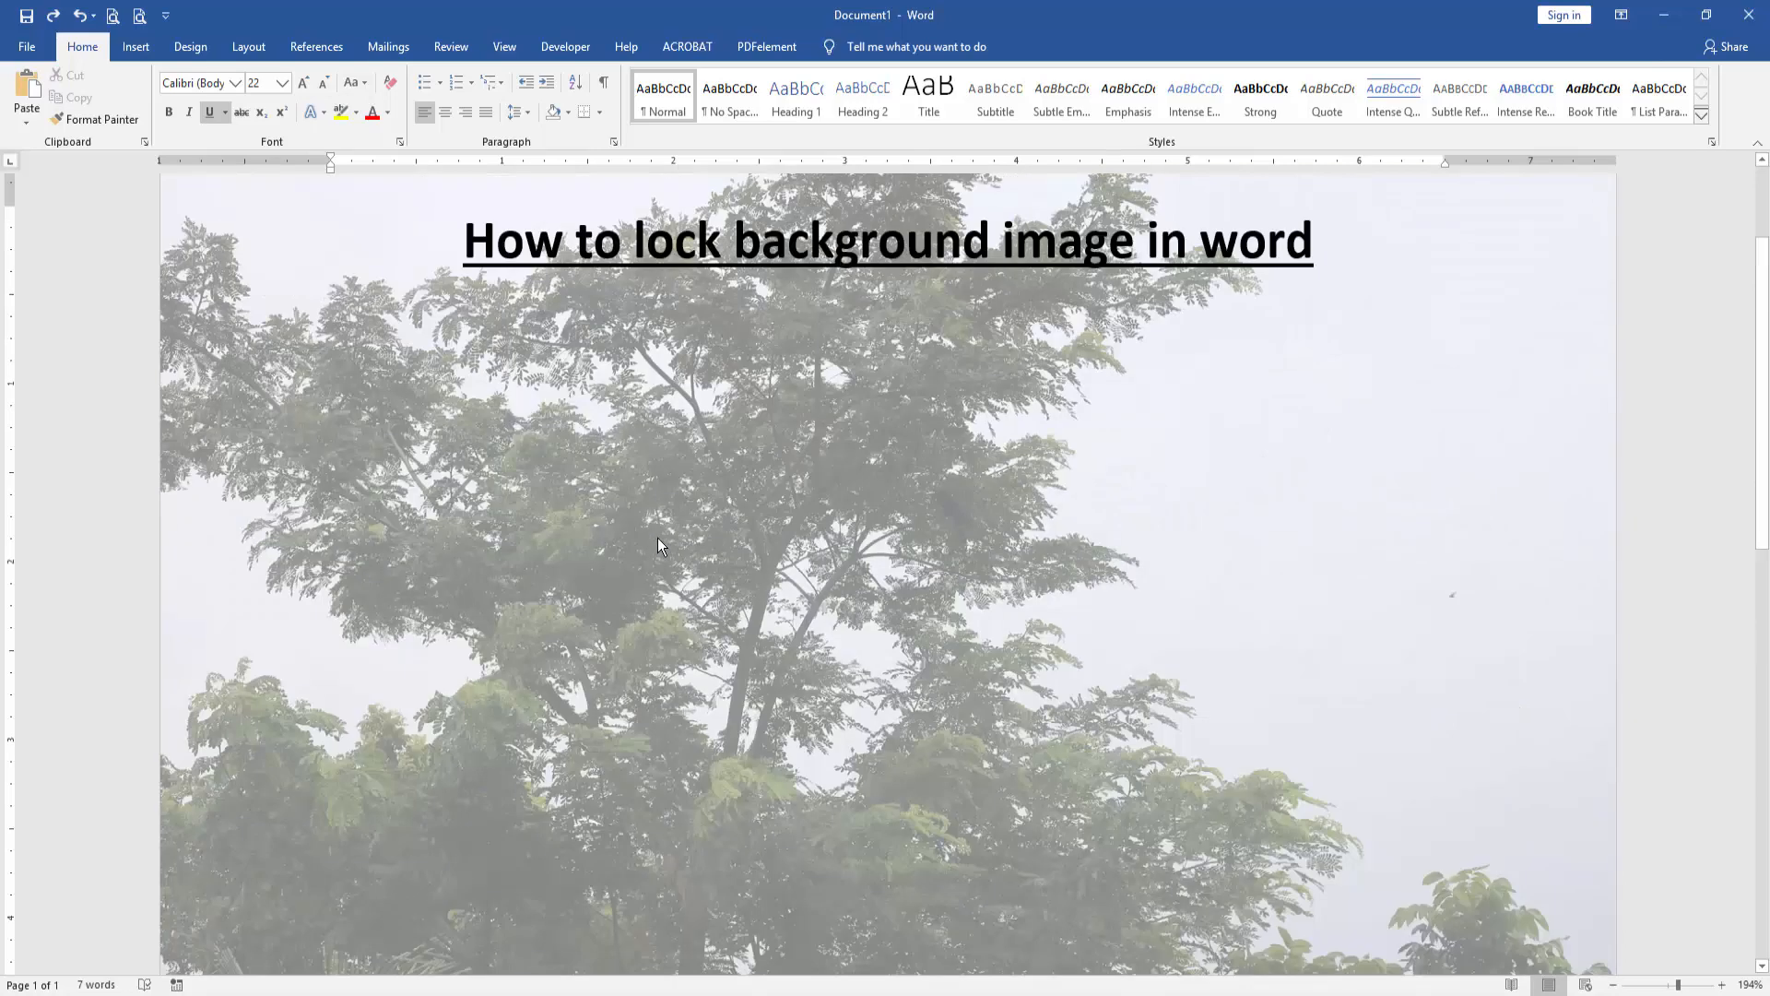
scroll(down, 3)
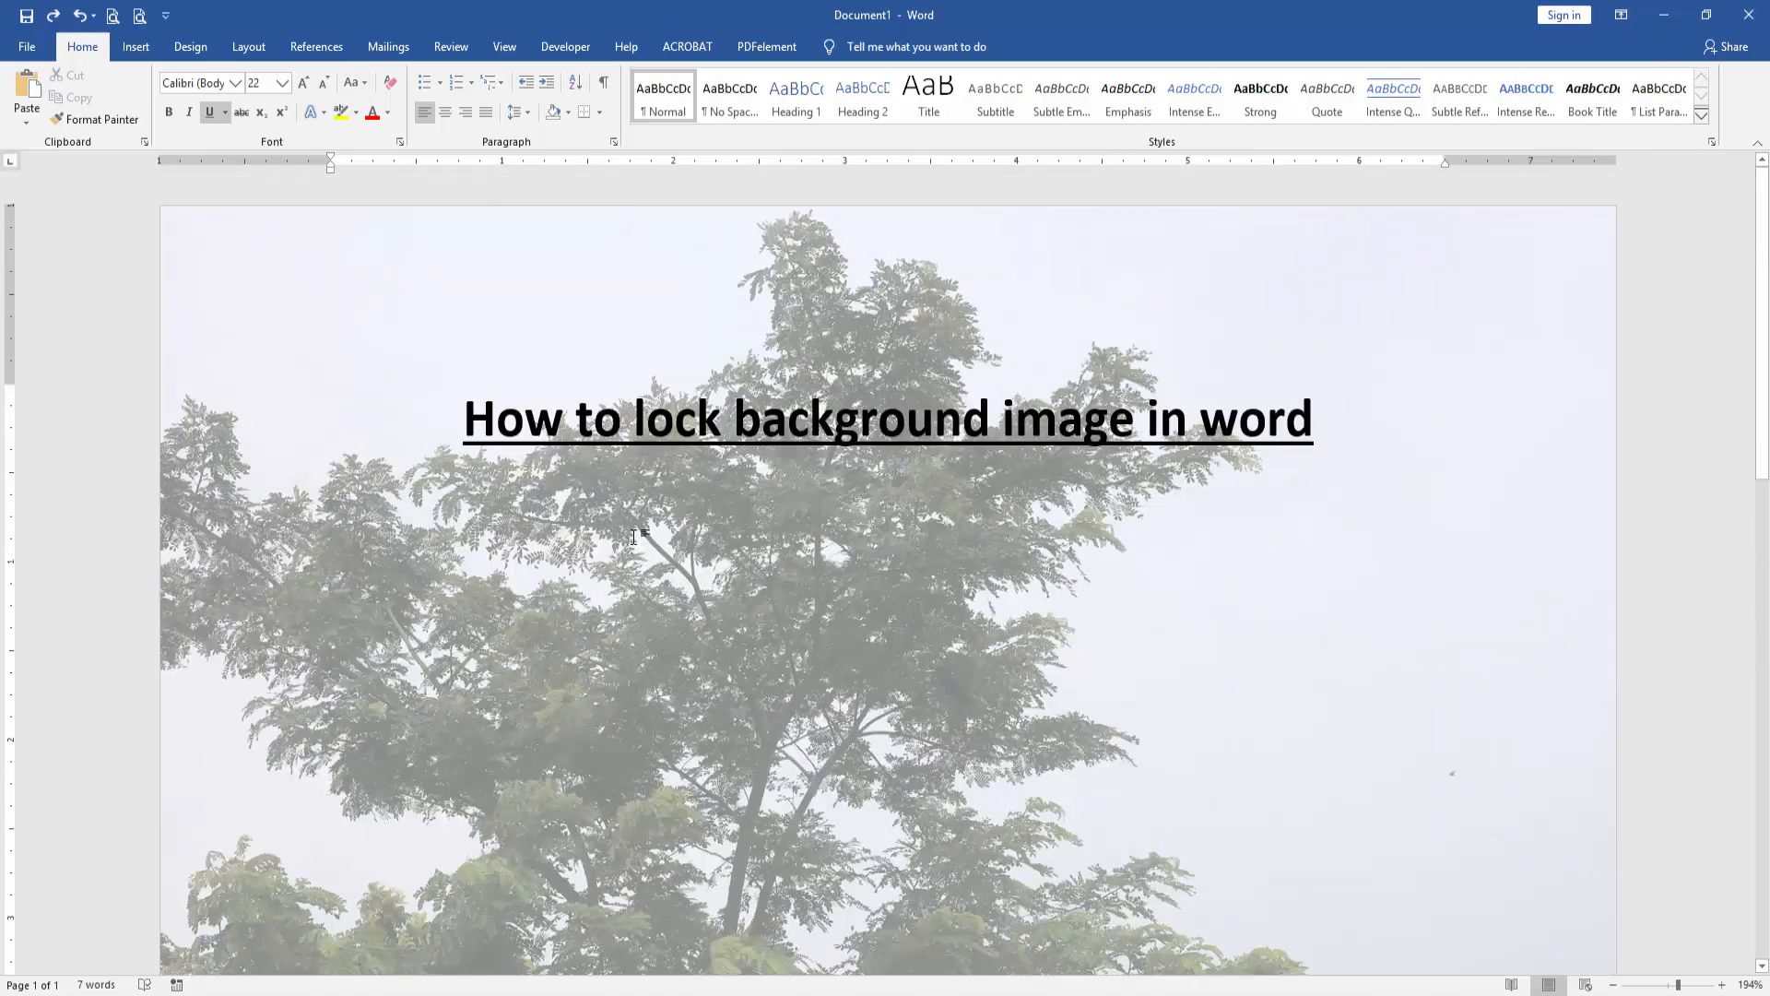